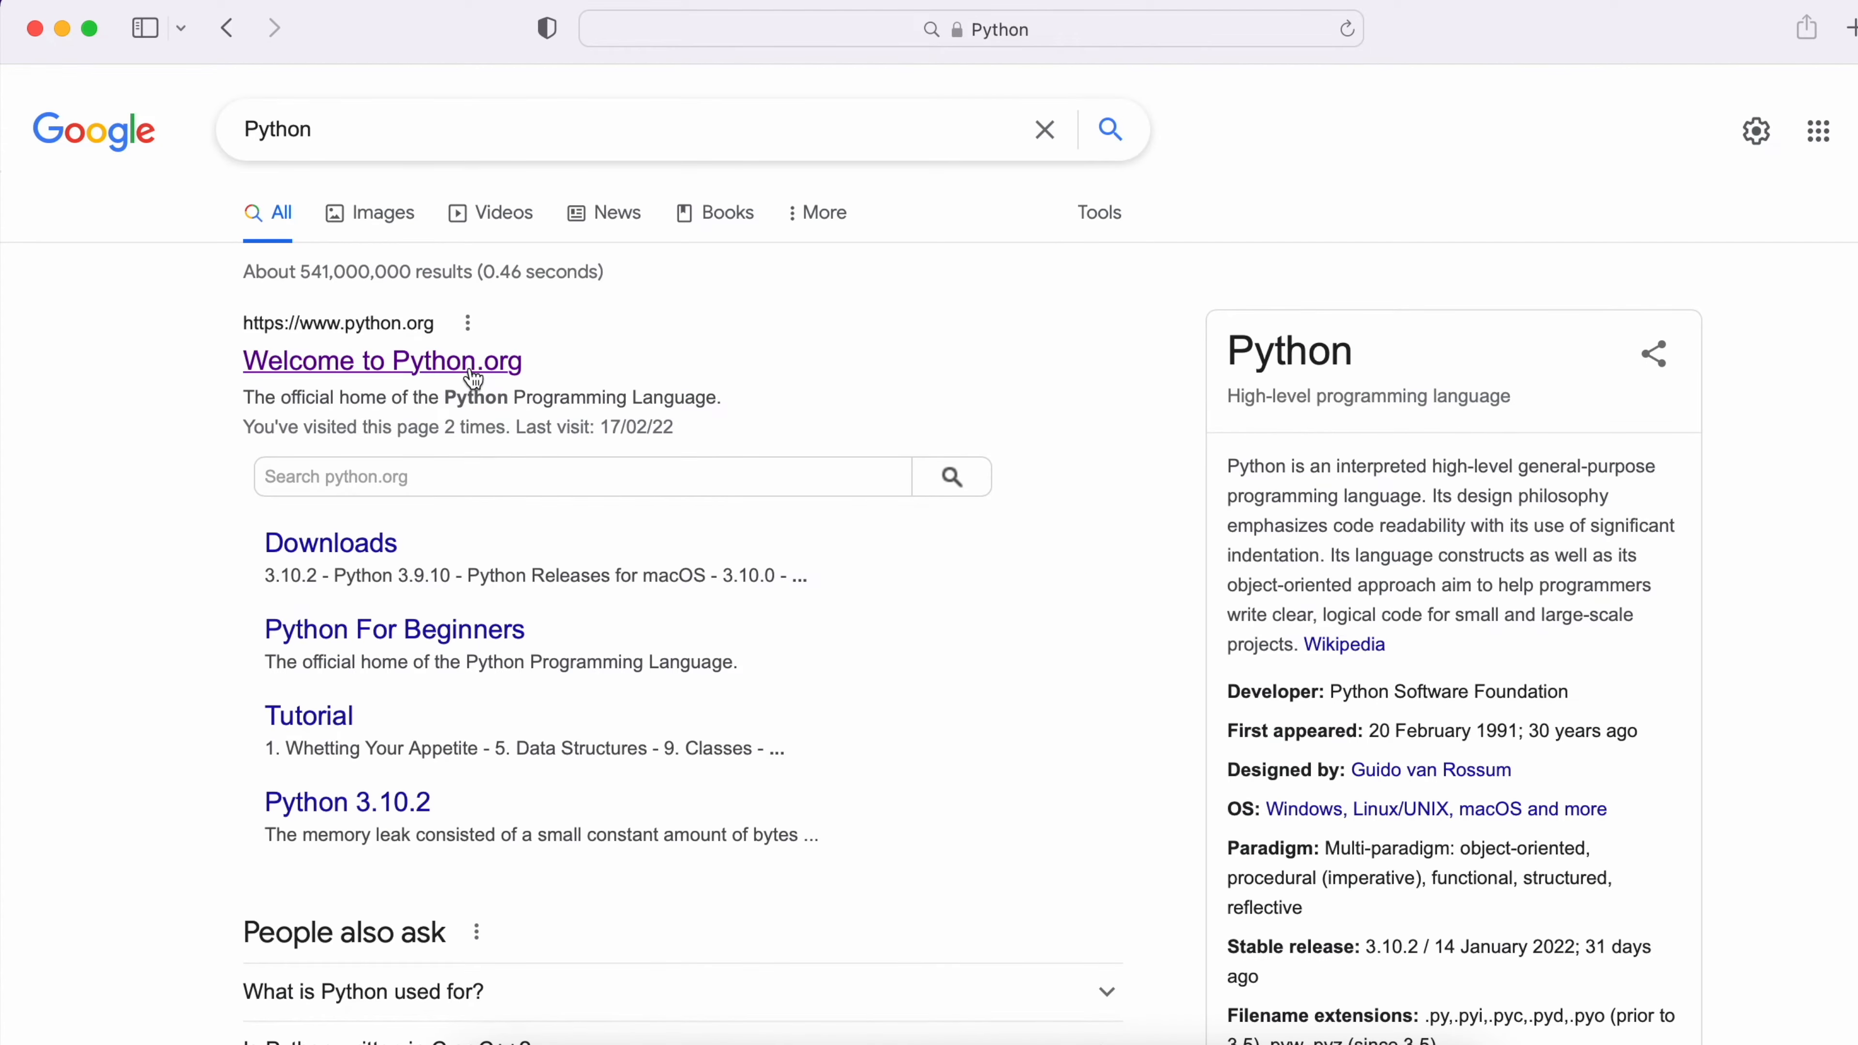
- Open the 'Welcome to Python.org' result to reach the python.org homepage
{"action": "left_click", "coordinate": [381, 360]}
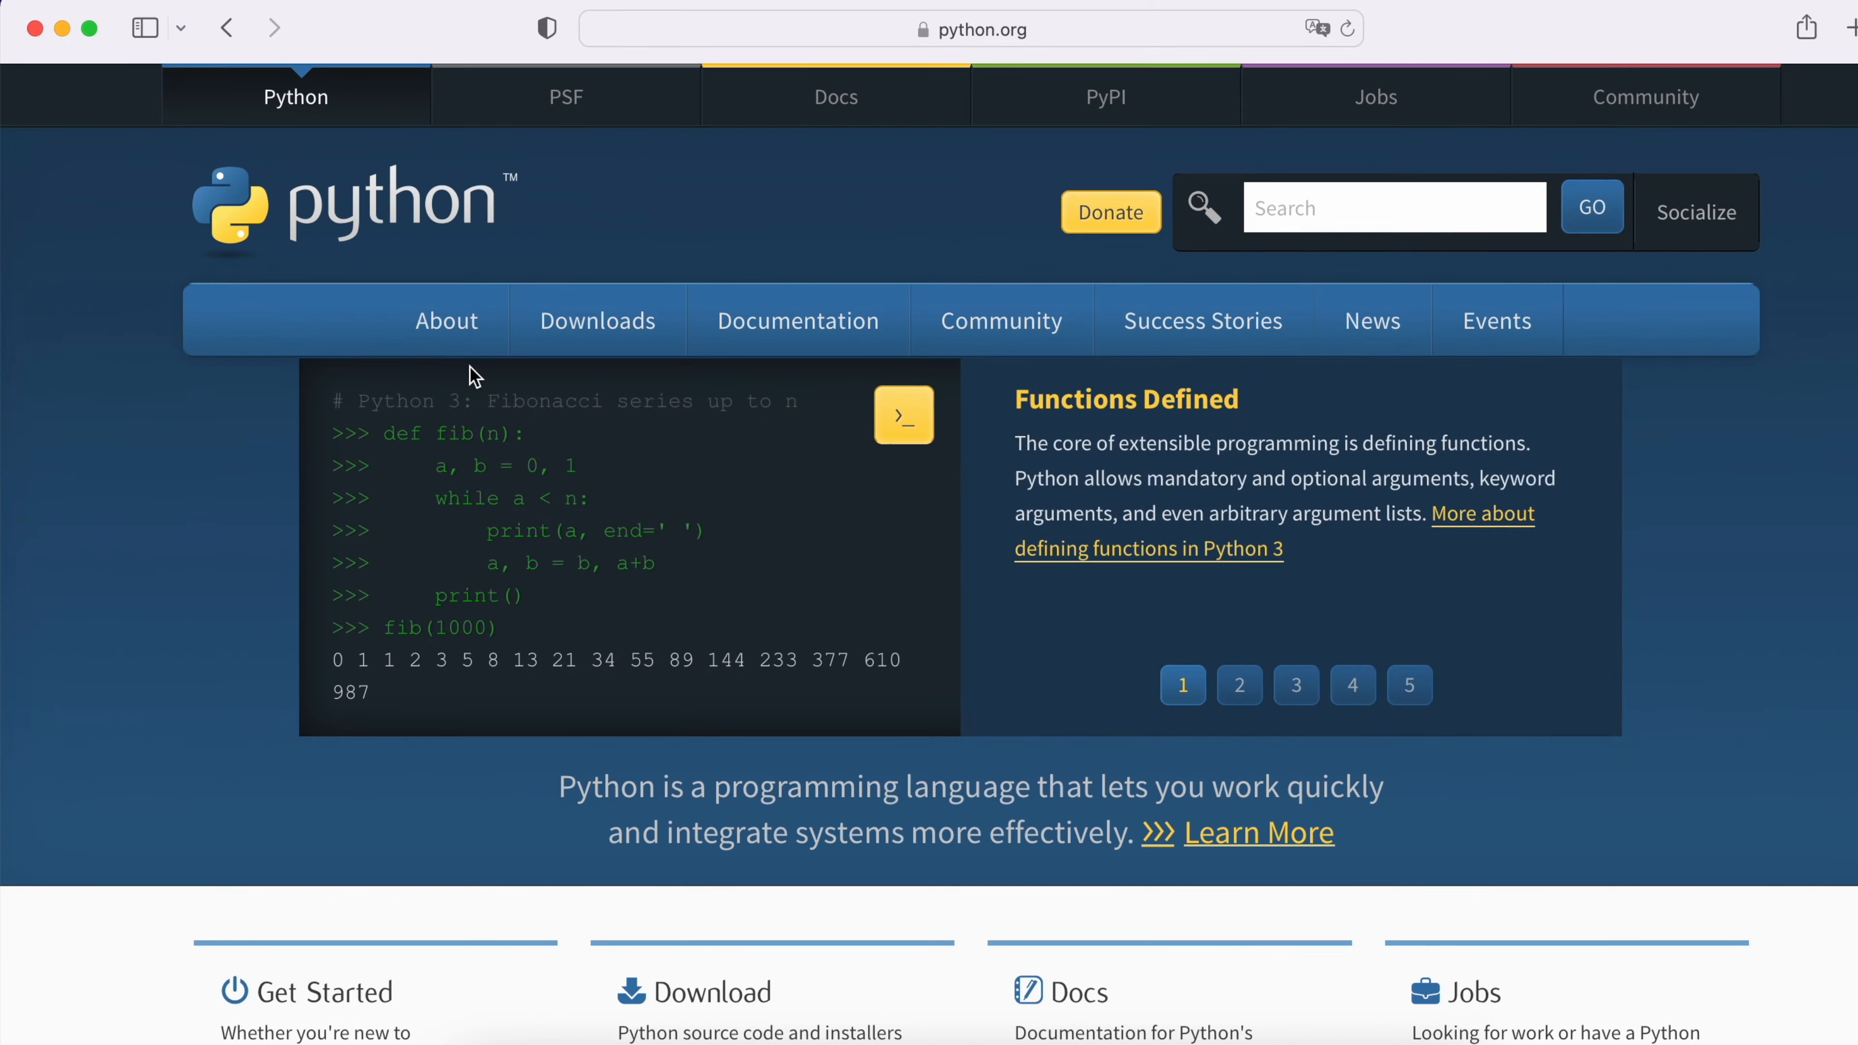
{"action": "mouse_move", "coordinate": [771, 540]}
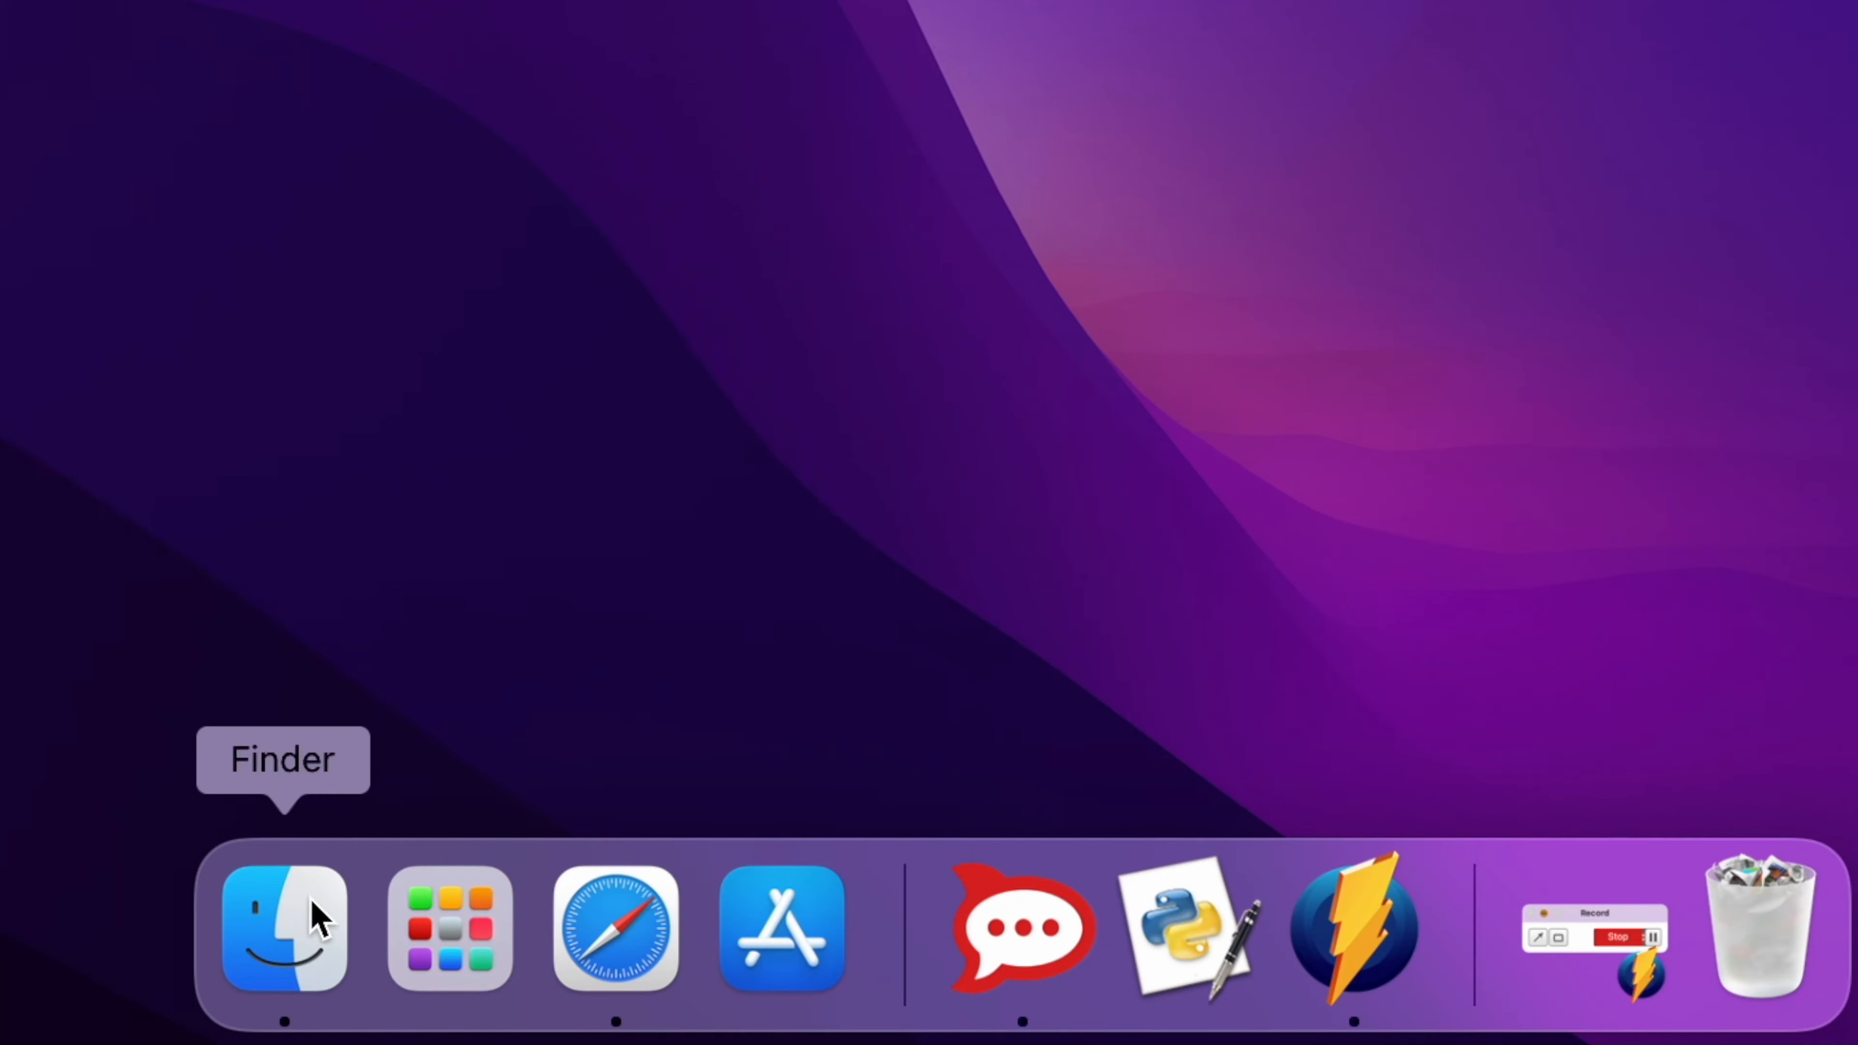
- Drag the Python 3.10 folder from Applications to the Trash in Finder
{"action": "left_click", "coordinate": [283, 927]}
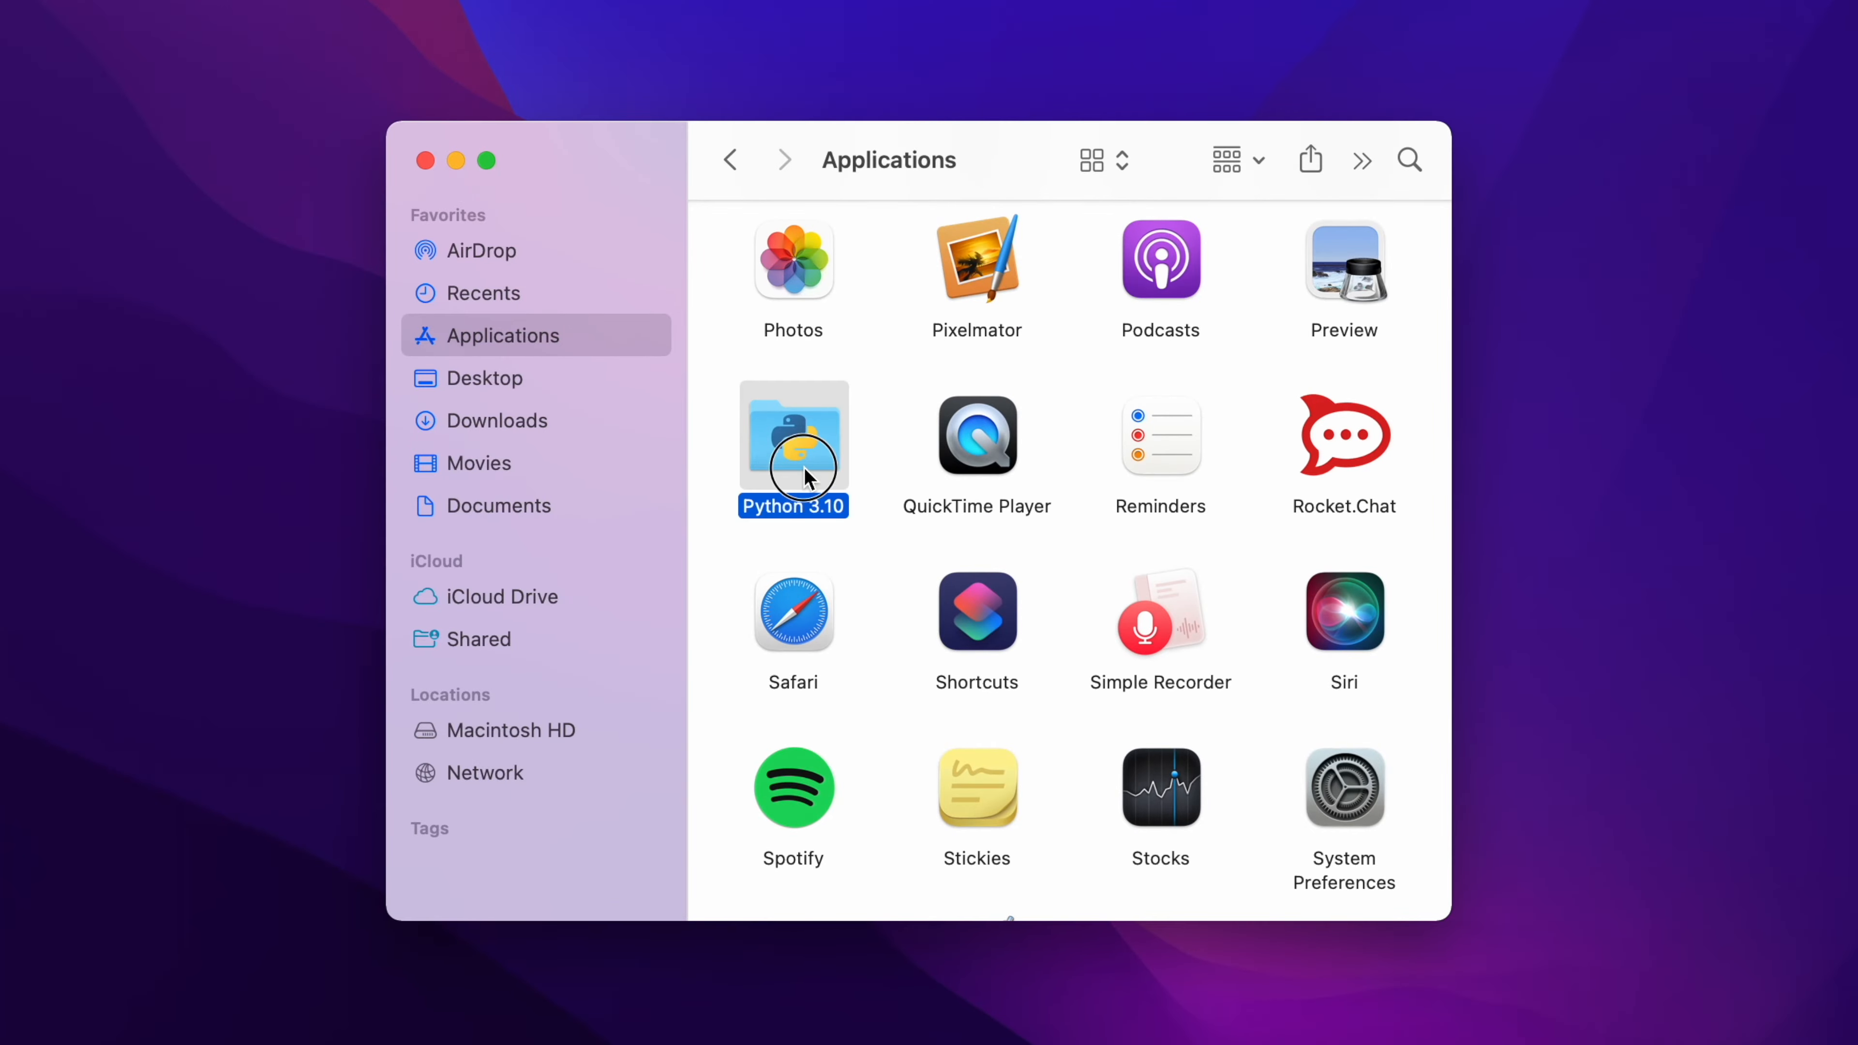
{"action": "left_click_drag", "start_coordinate": [792, 448], "coordinate": [1245, 913]}
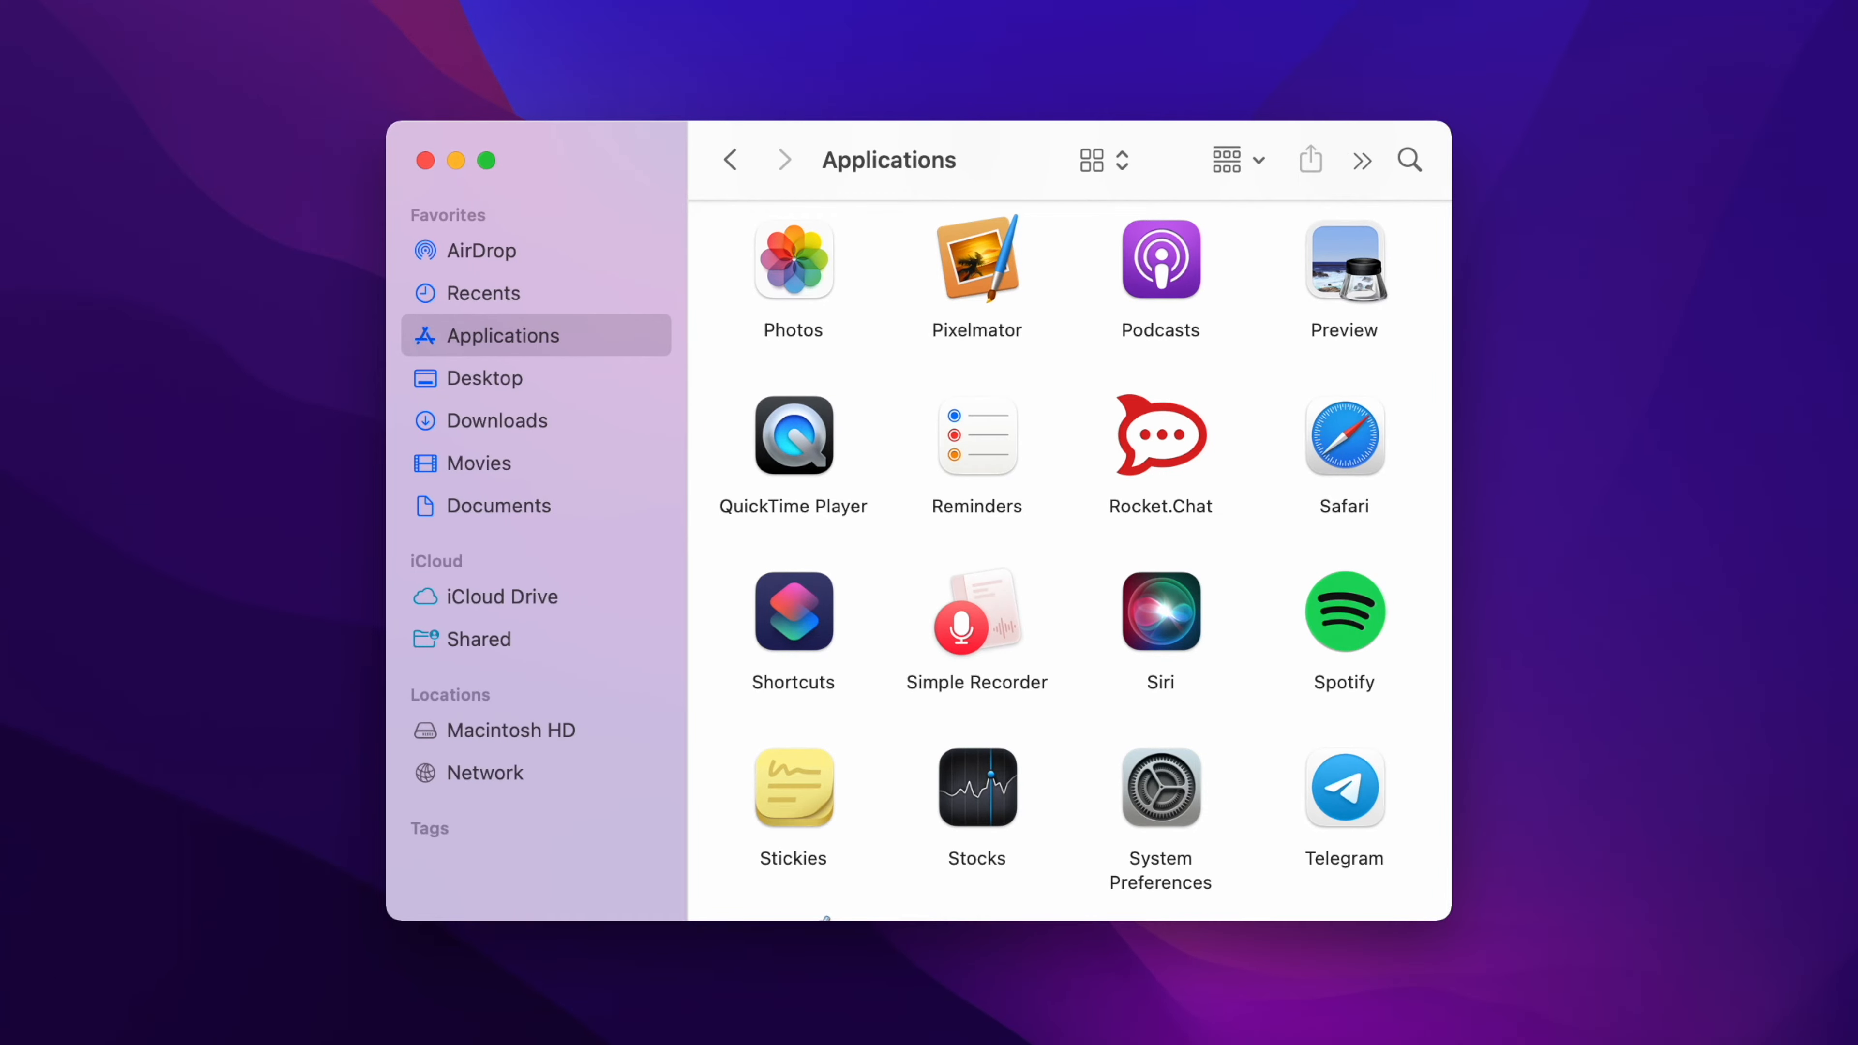
{"action": "left_click", "coordinate": [480, 21]}
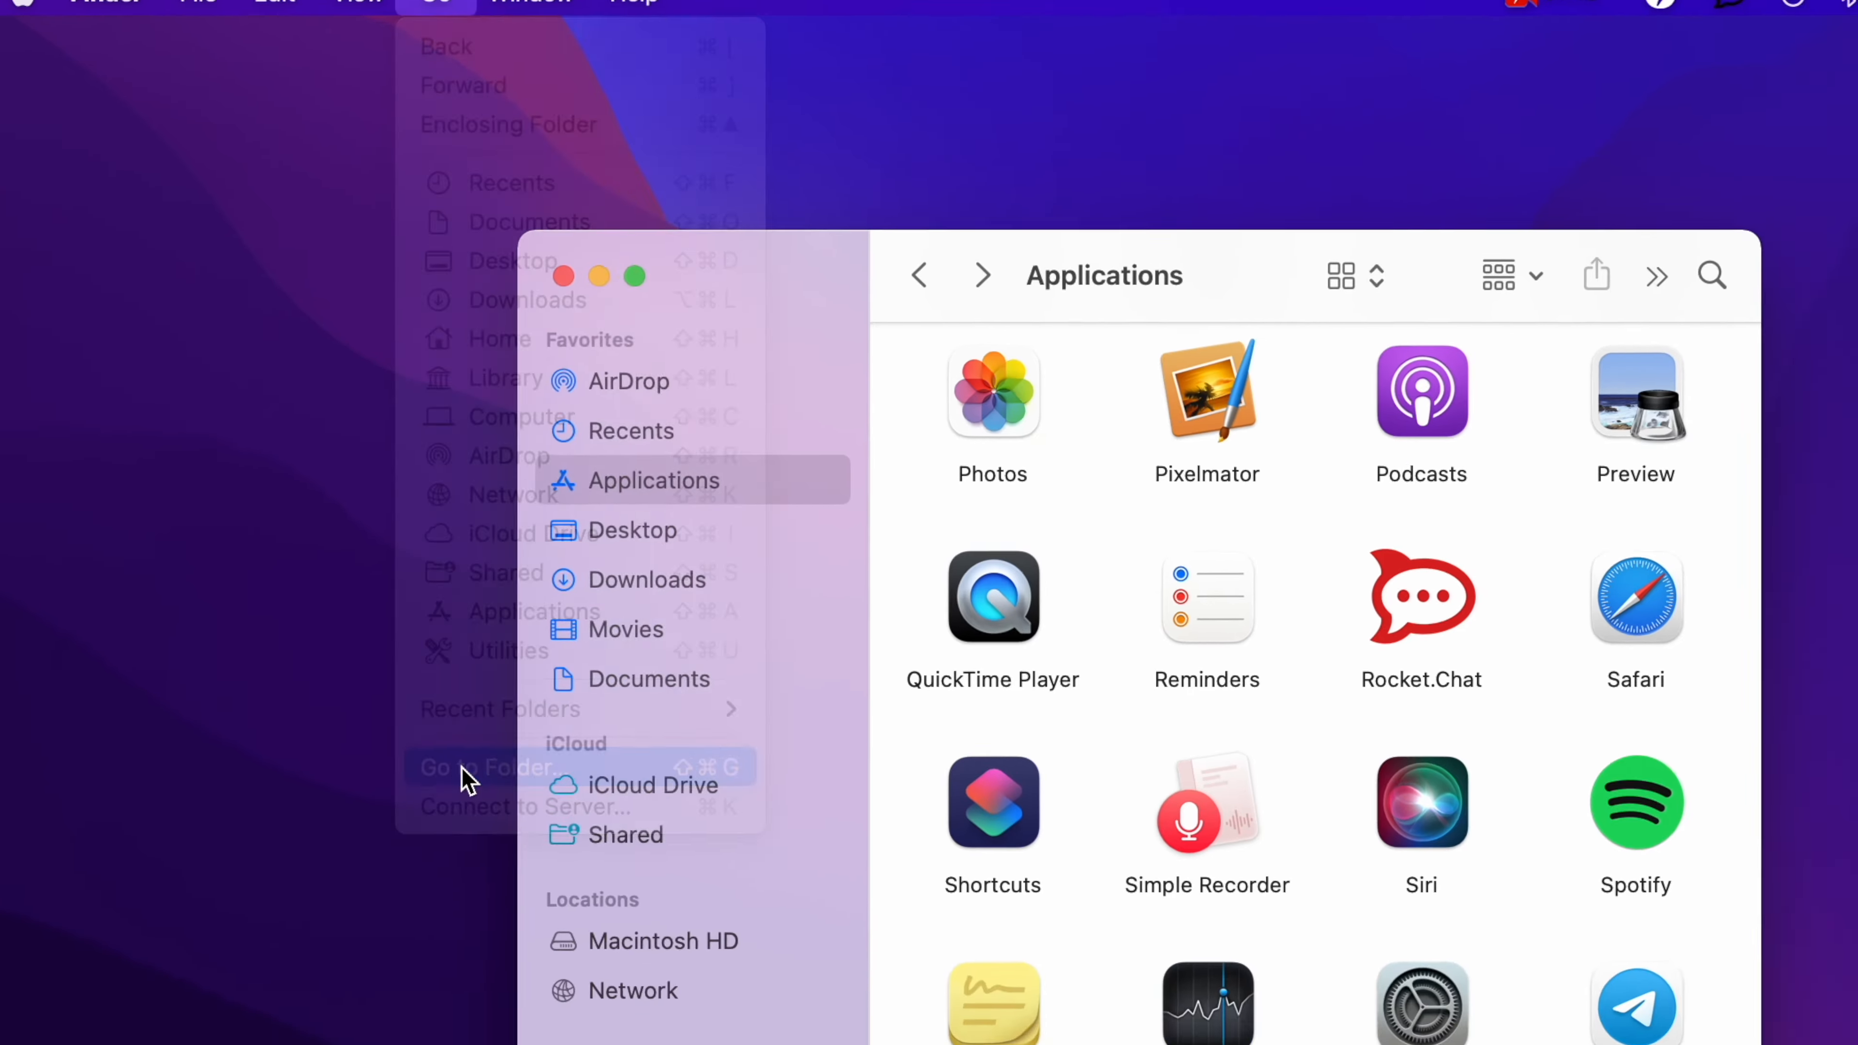
- Choose Go to Folder… from Finder's Go menu
{"action": "left_click", "coordinate": [484, 768]}
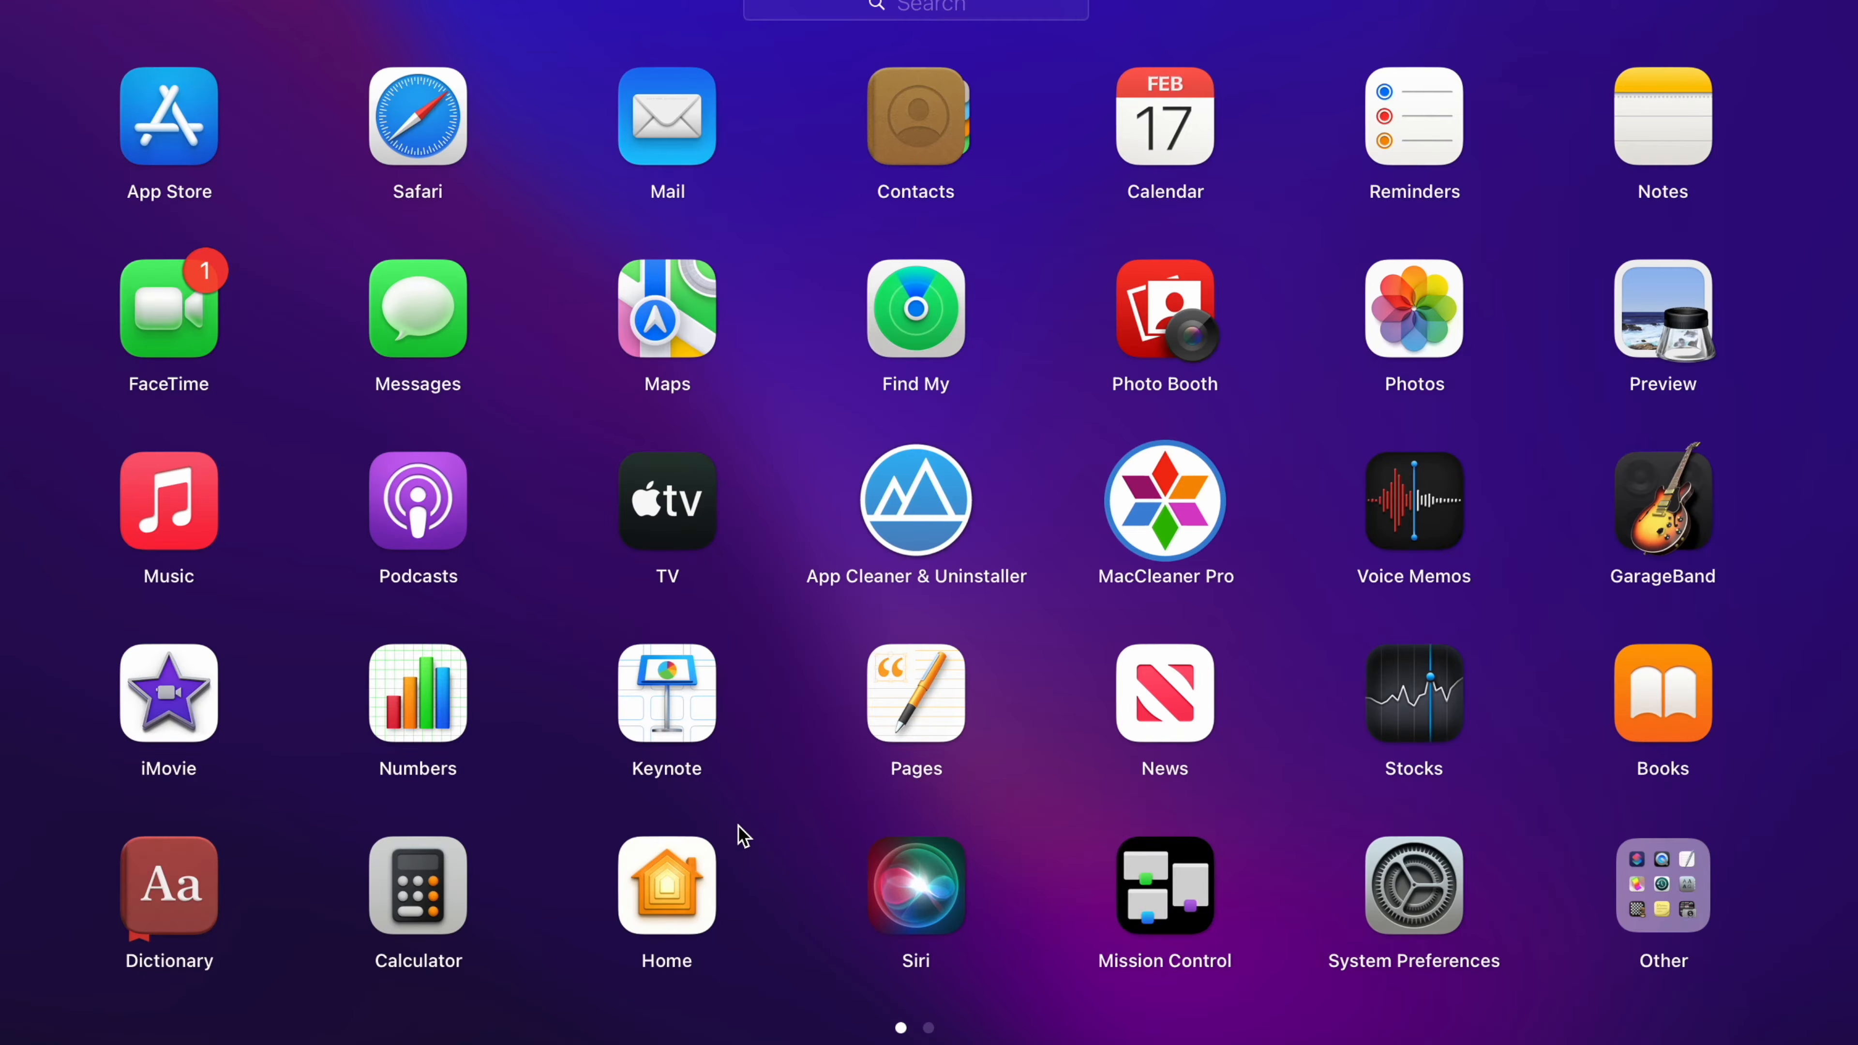
{"action": "mouse_move", "coordinate": [919, 608]}
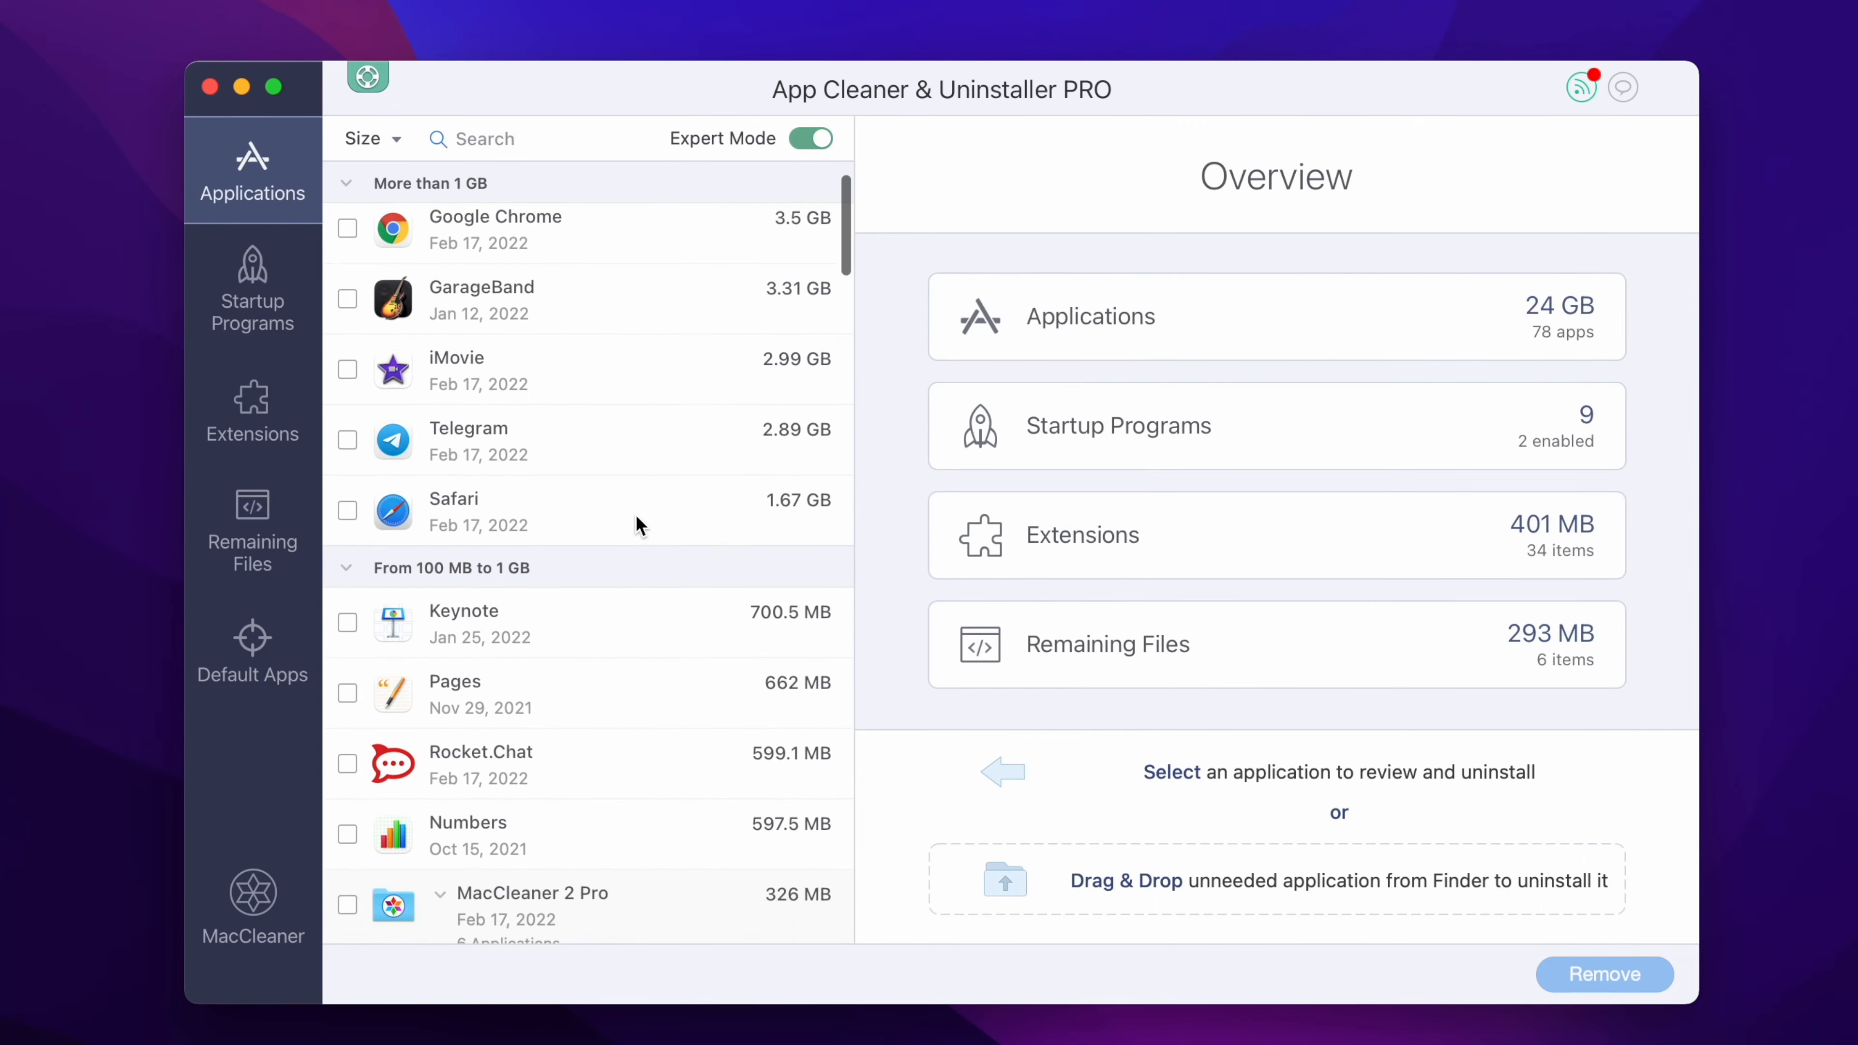
- Tick Python 3.10 in the Applications list, selecting its 26 related files (242 MB)
{"action": "scroll", "scroll_direction": "down", "scroll_amount": 3}
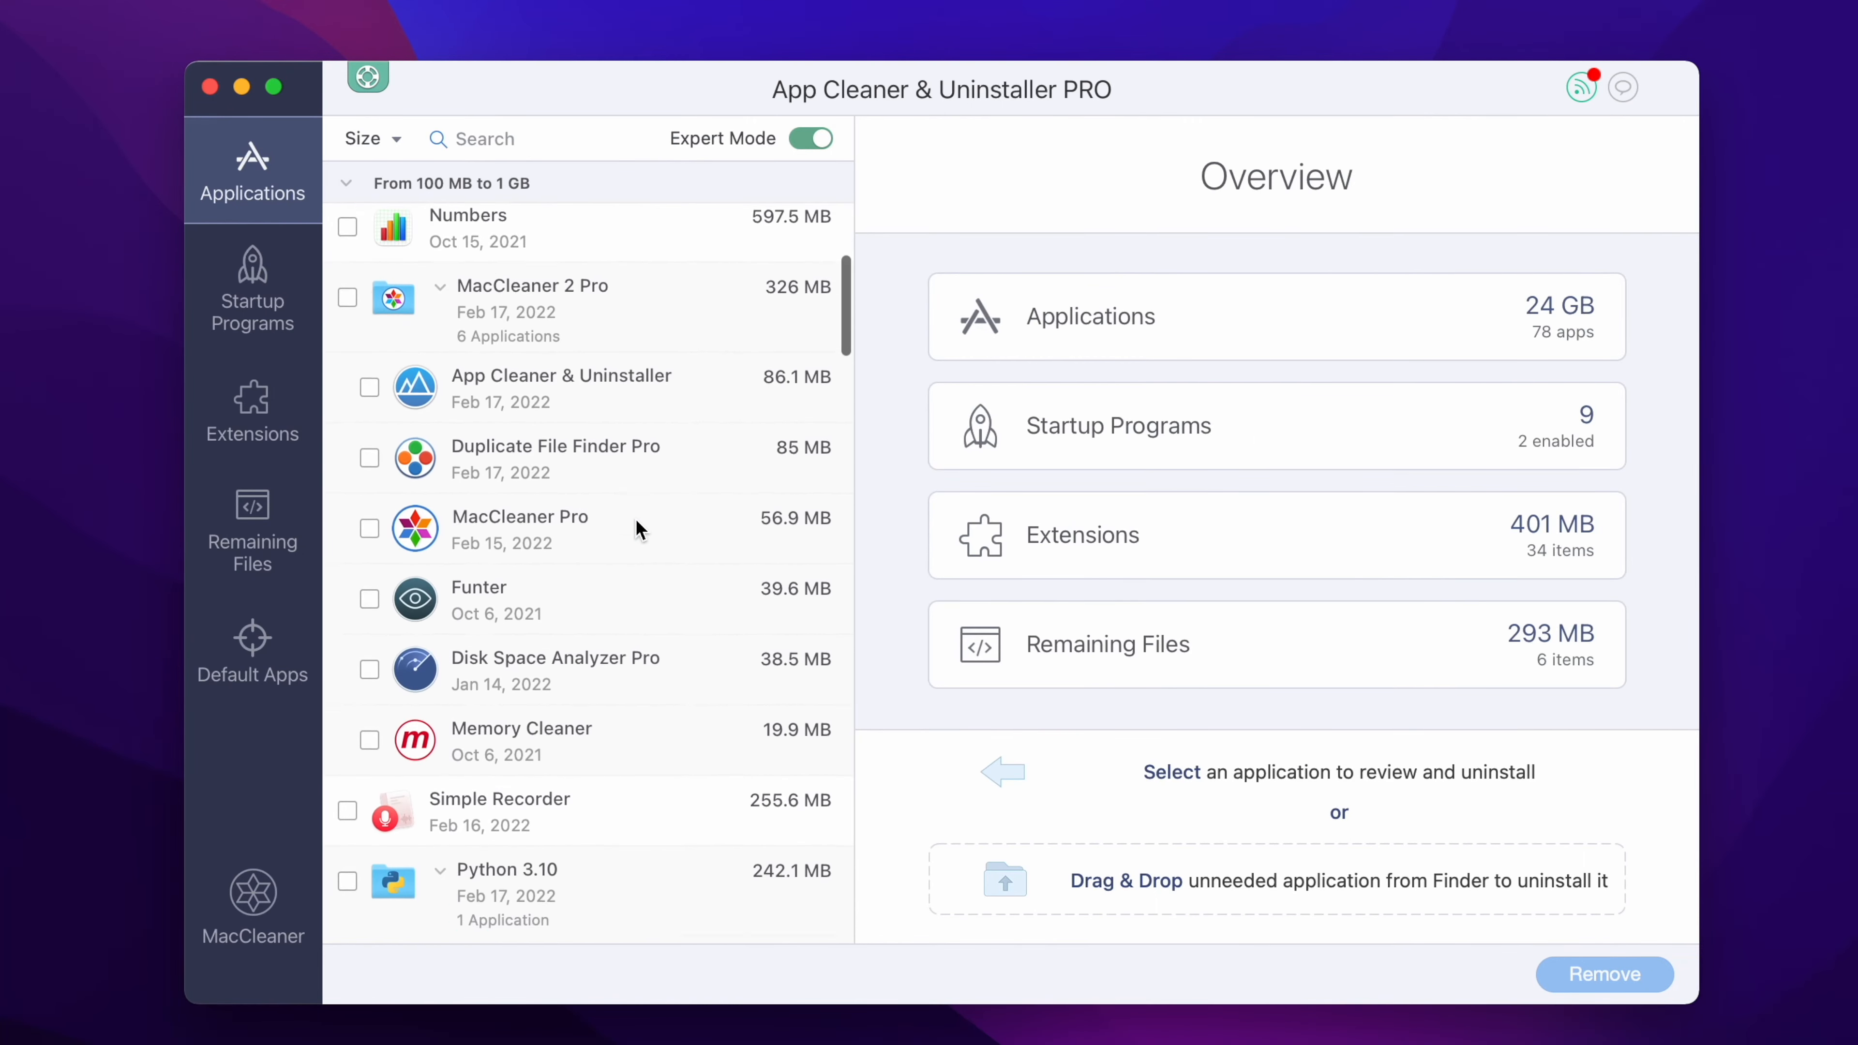
{"action": "scroll", "scroll_direction": "down", "scroll_amount": 3}
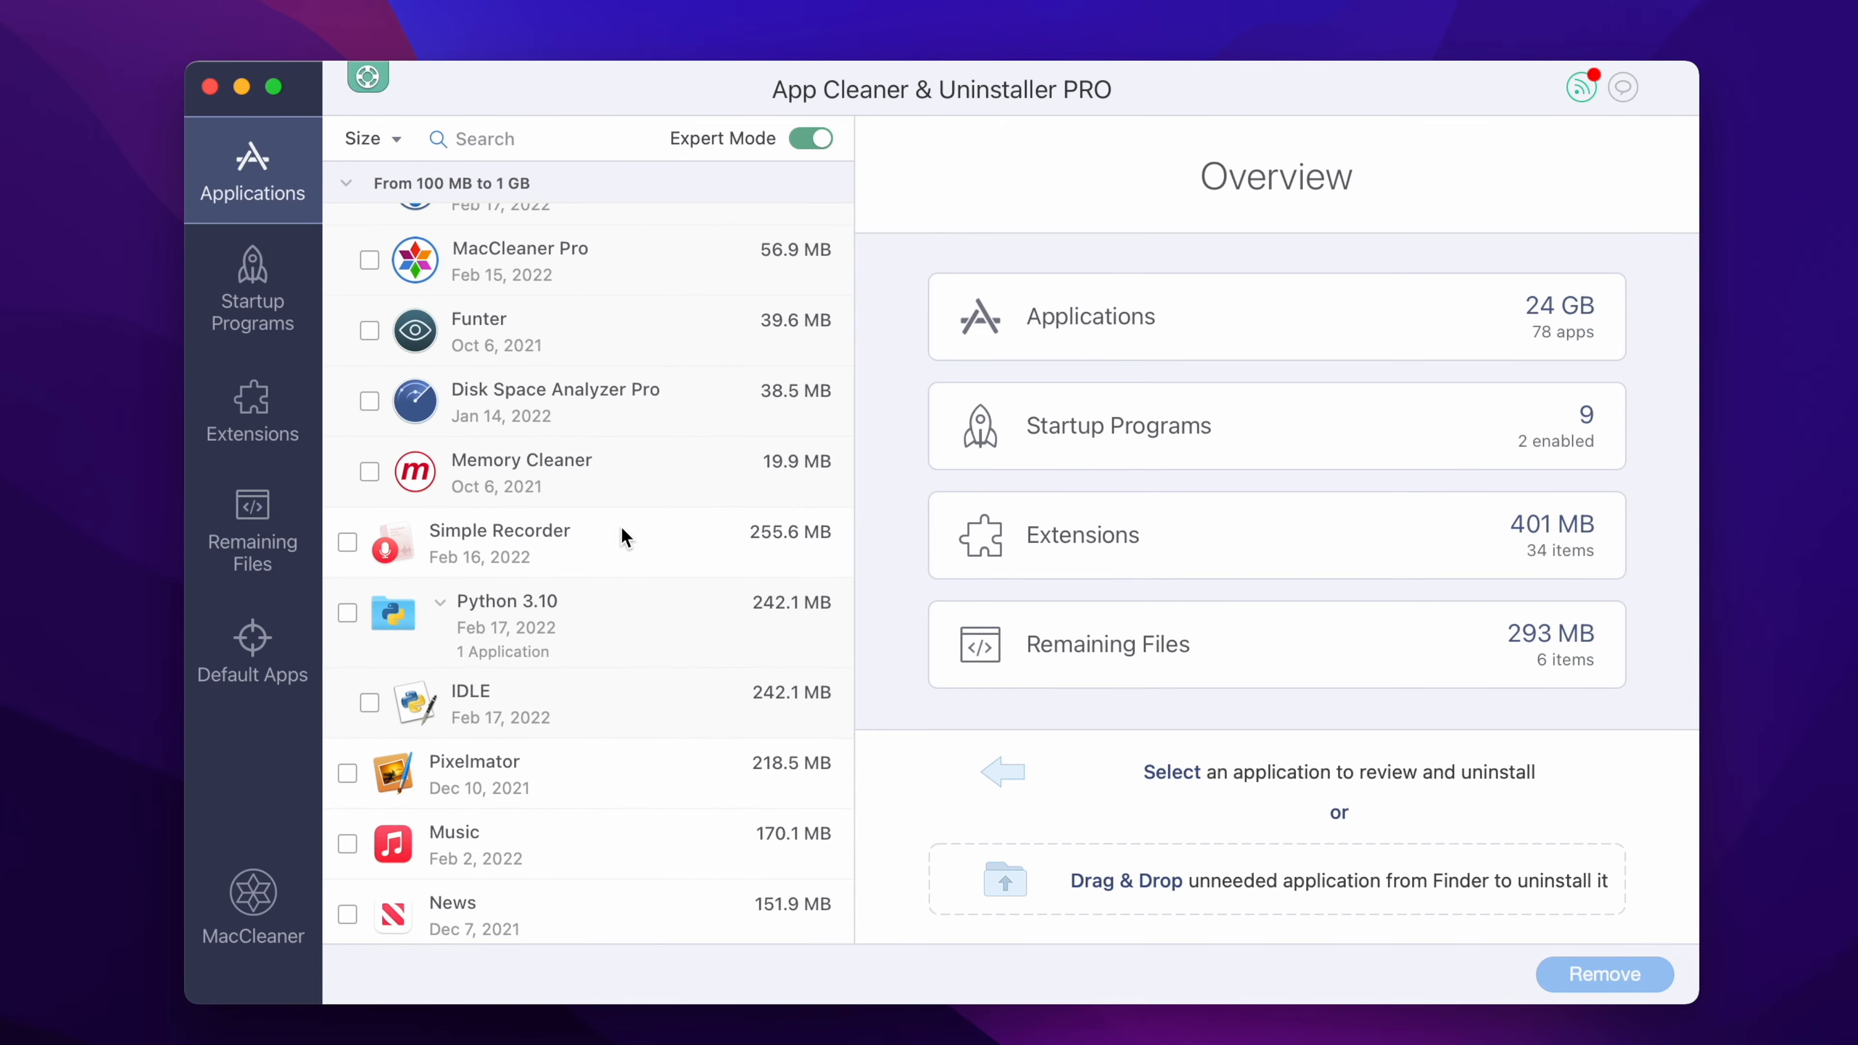
{"action": "left_click", "coordinate": [349, 613]}
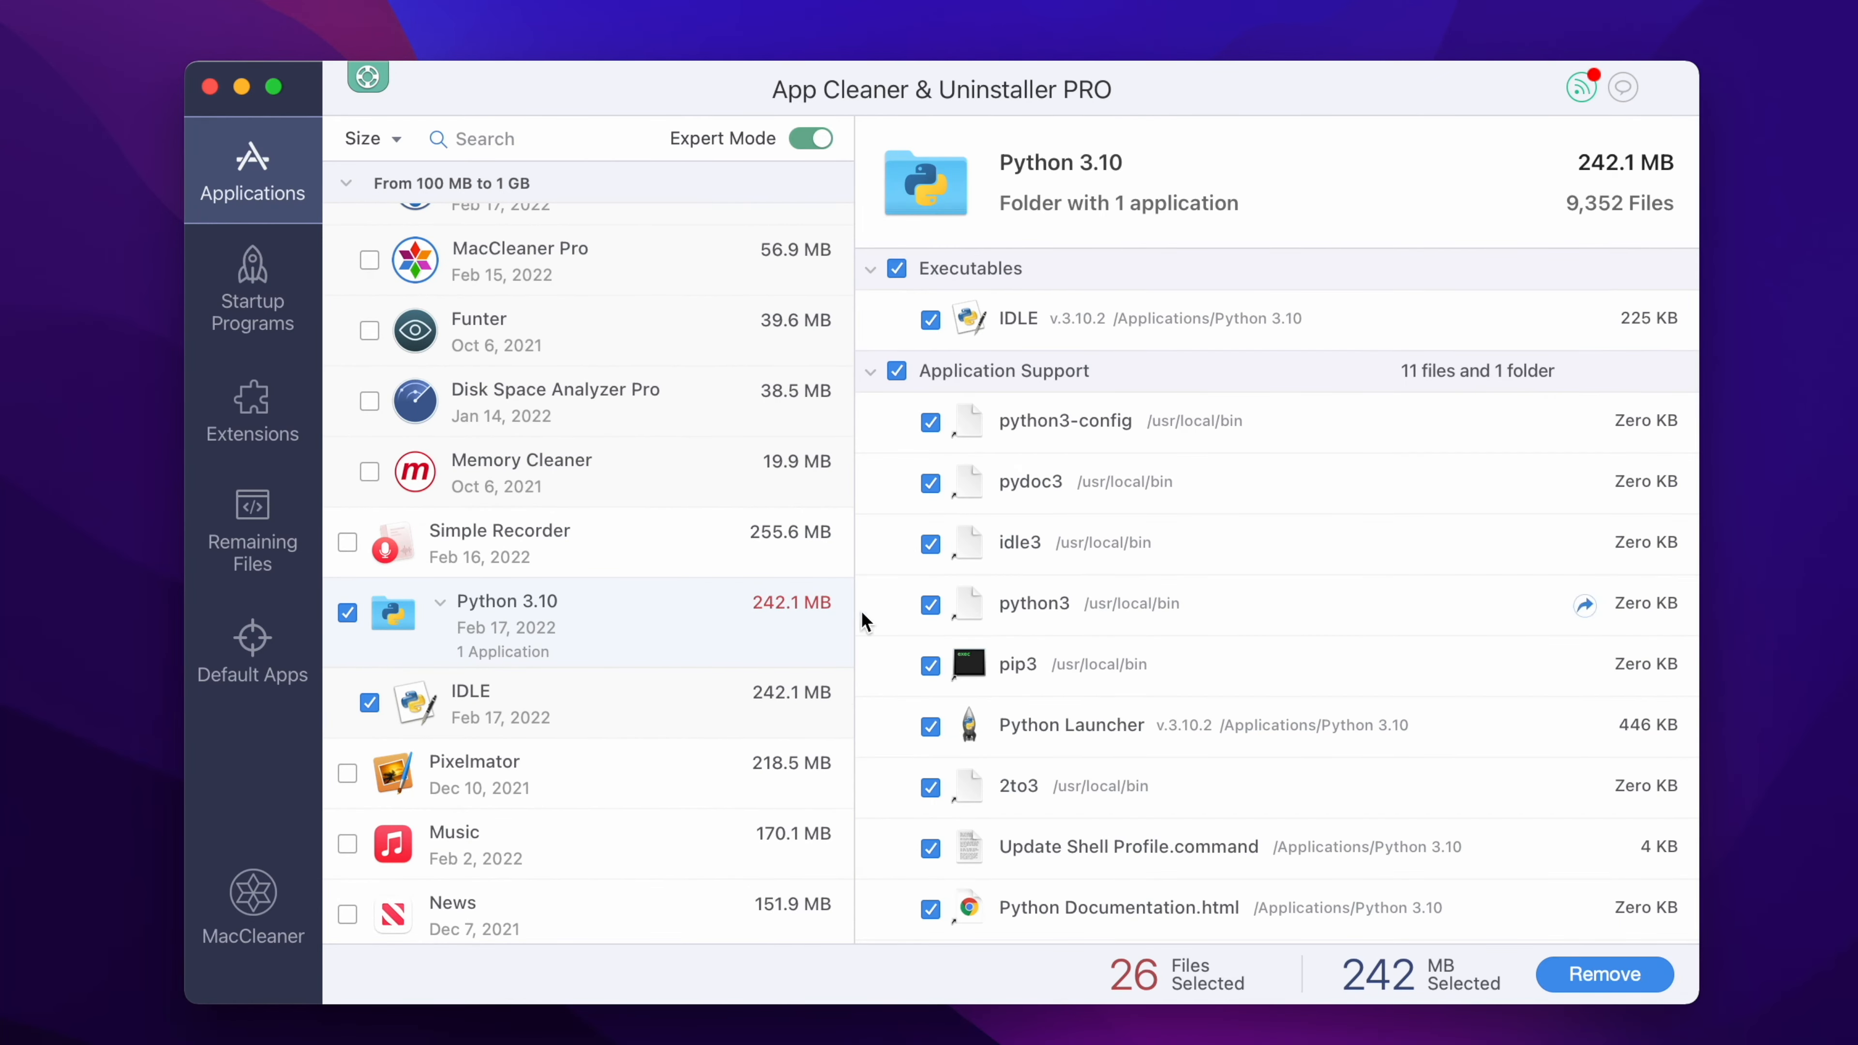
- Review the 26 listed files and confirm removal, cleaning 242.1 MB
{"action": "scroll", "scroll_direction": "down", "scroll_amount": 3}
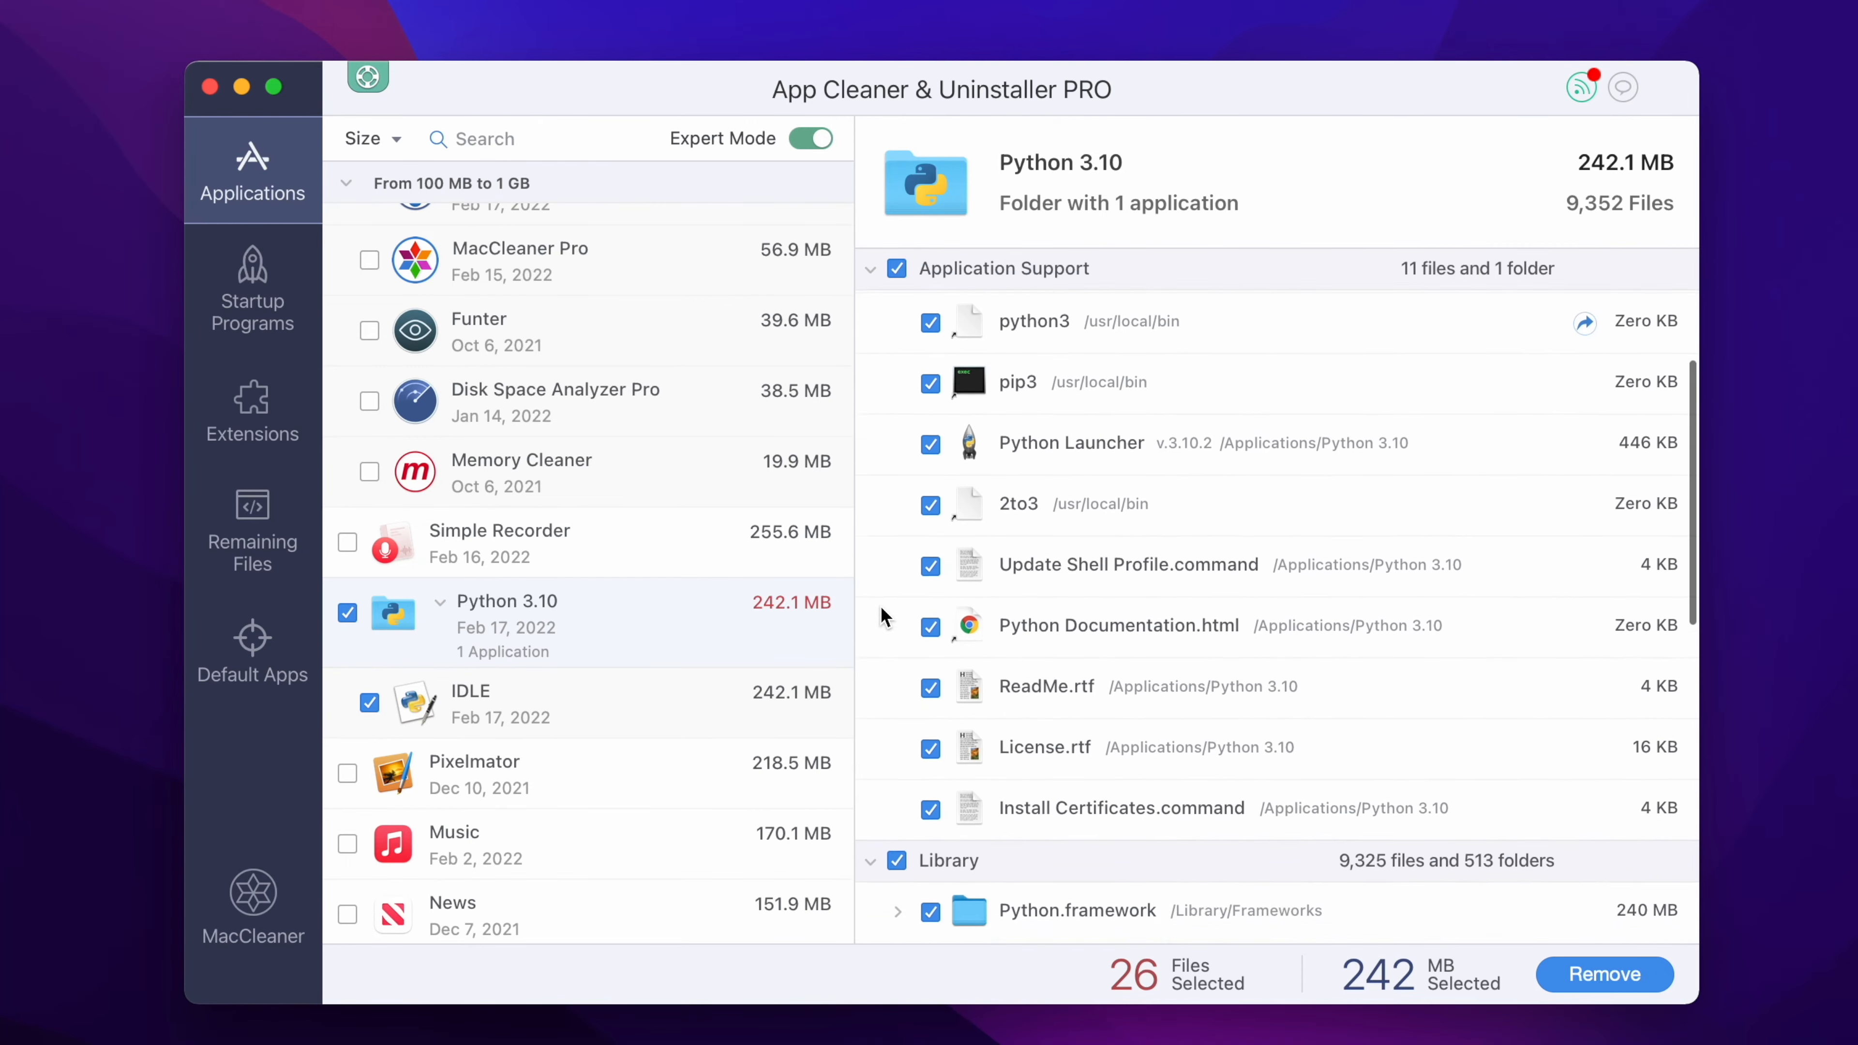
{"action": "scroll", "scroll_direction": "down", "scroll_amount": 3}
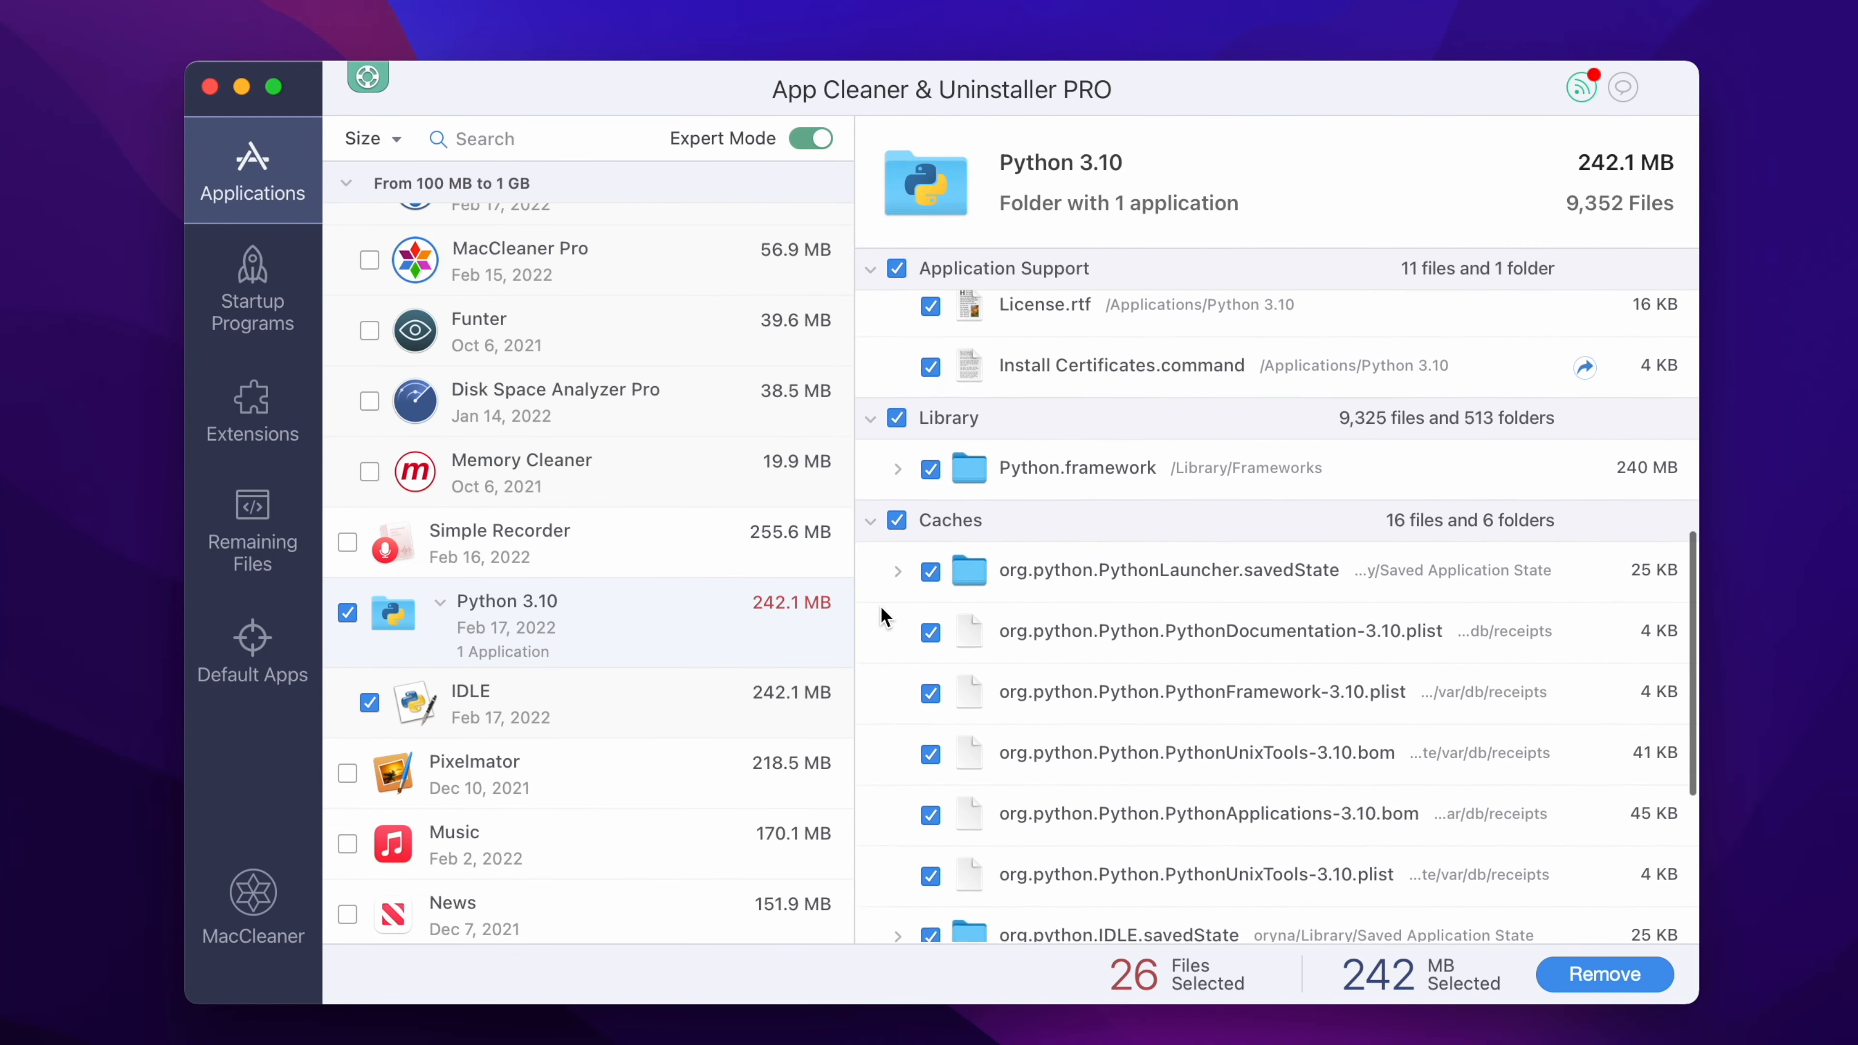
{"action": "scroll", "scroll_direction": "down", "scroll_amount": 3}
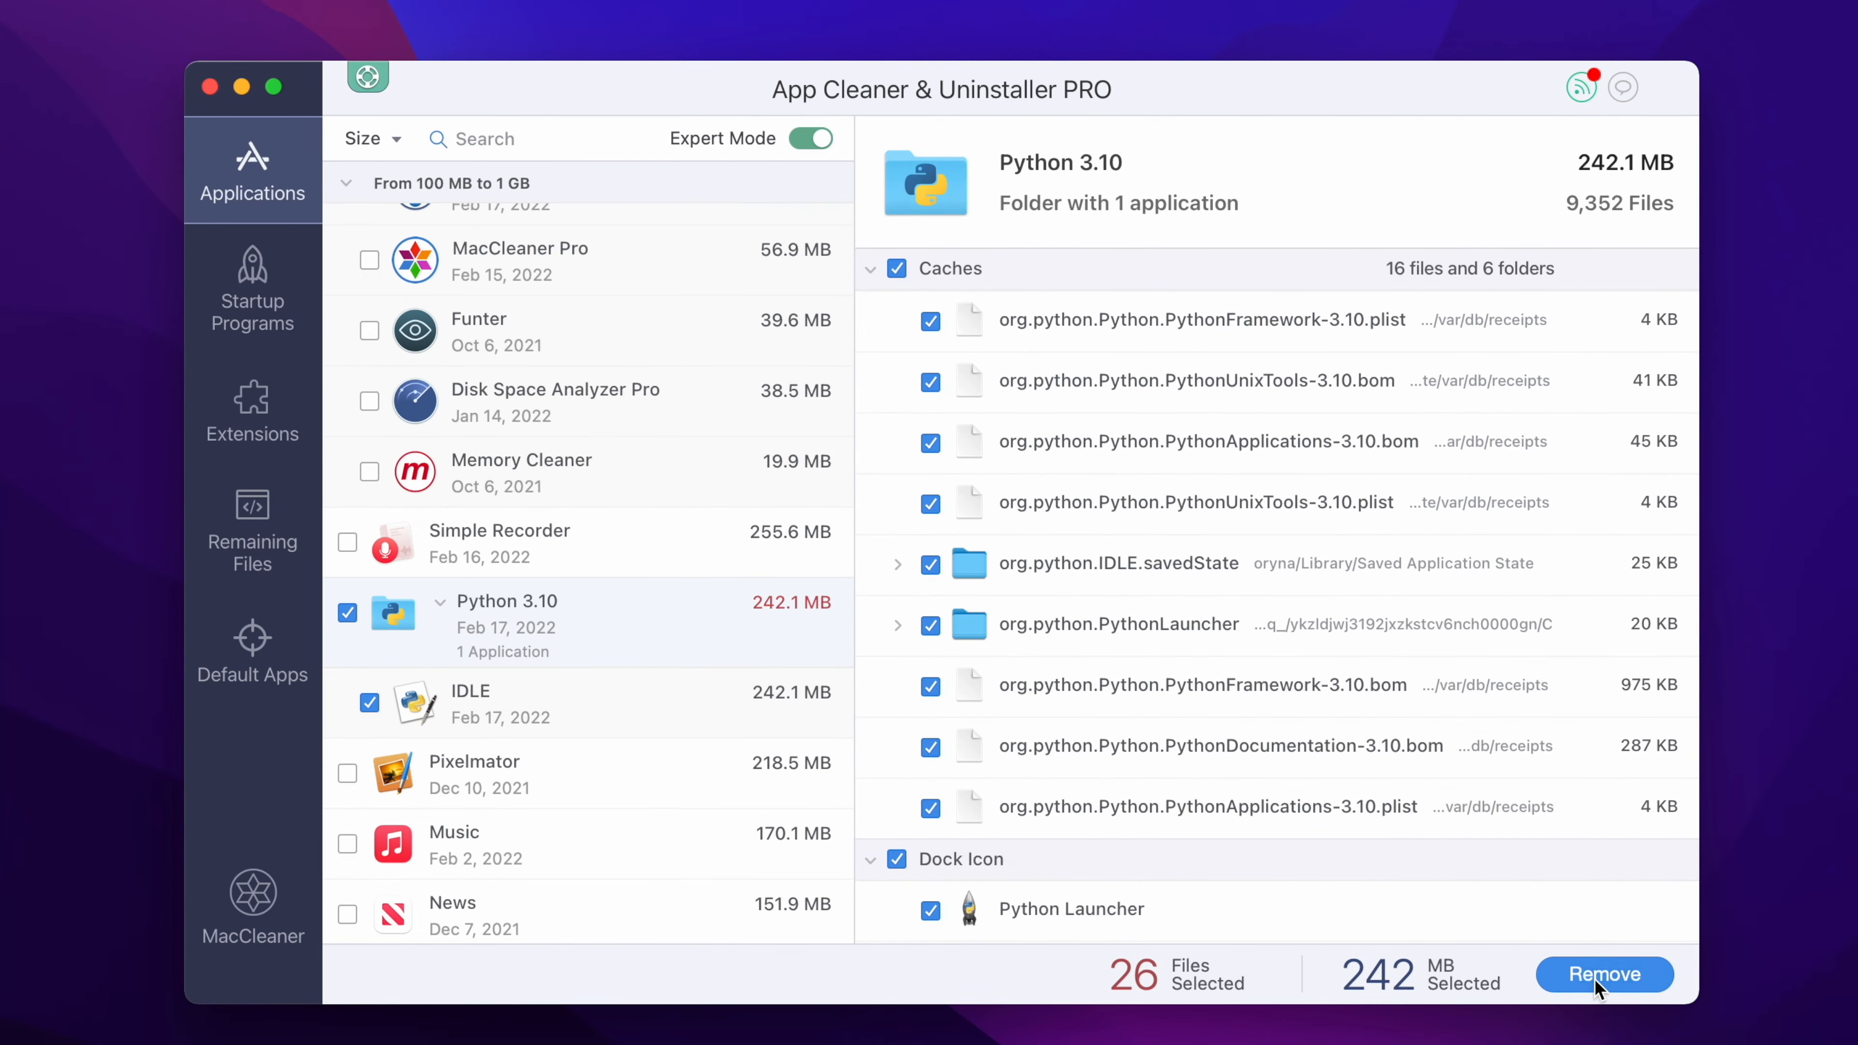
{"action": "left_click", "coordinate": [1604, 973]}
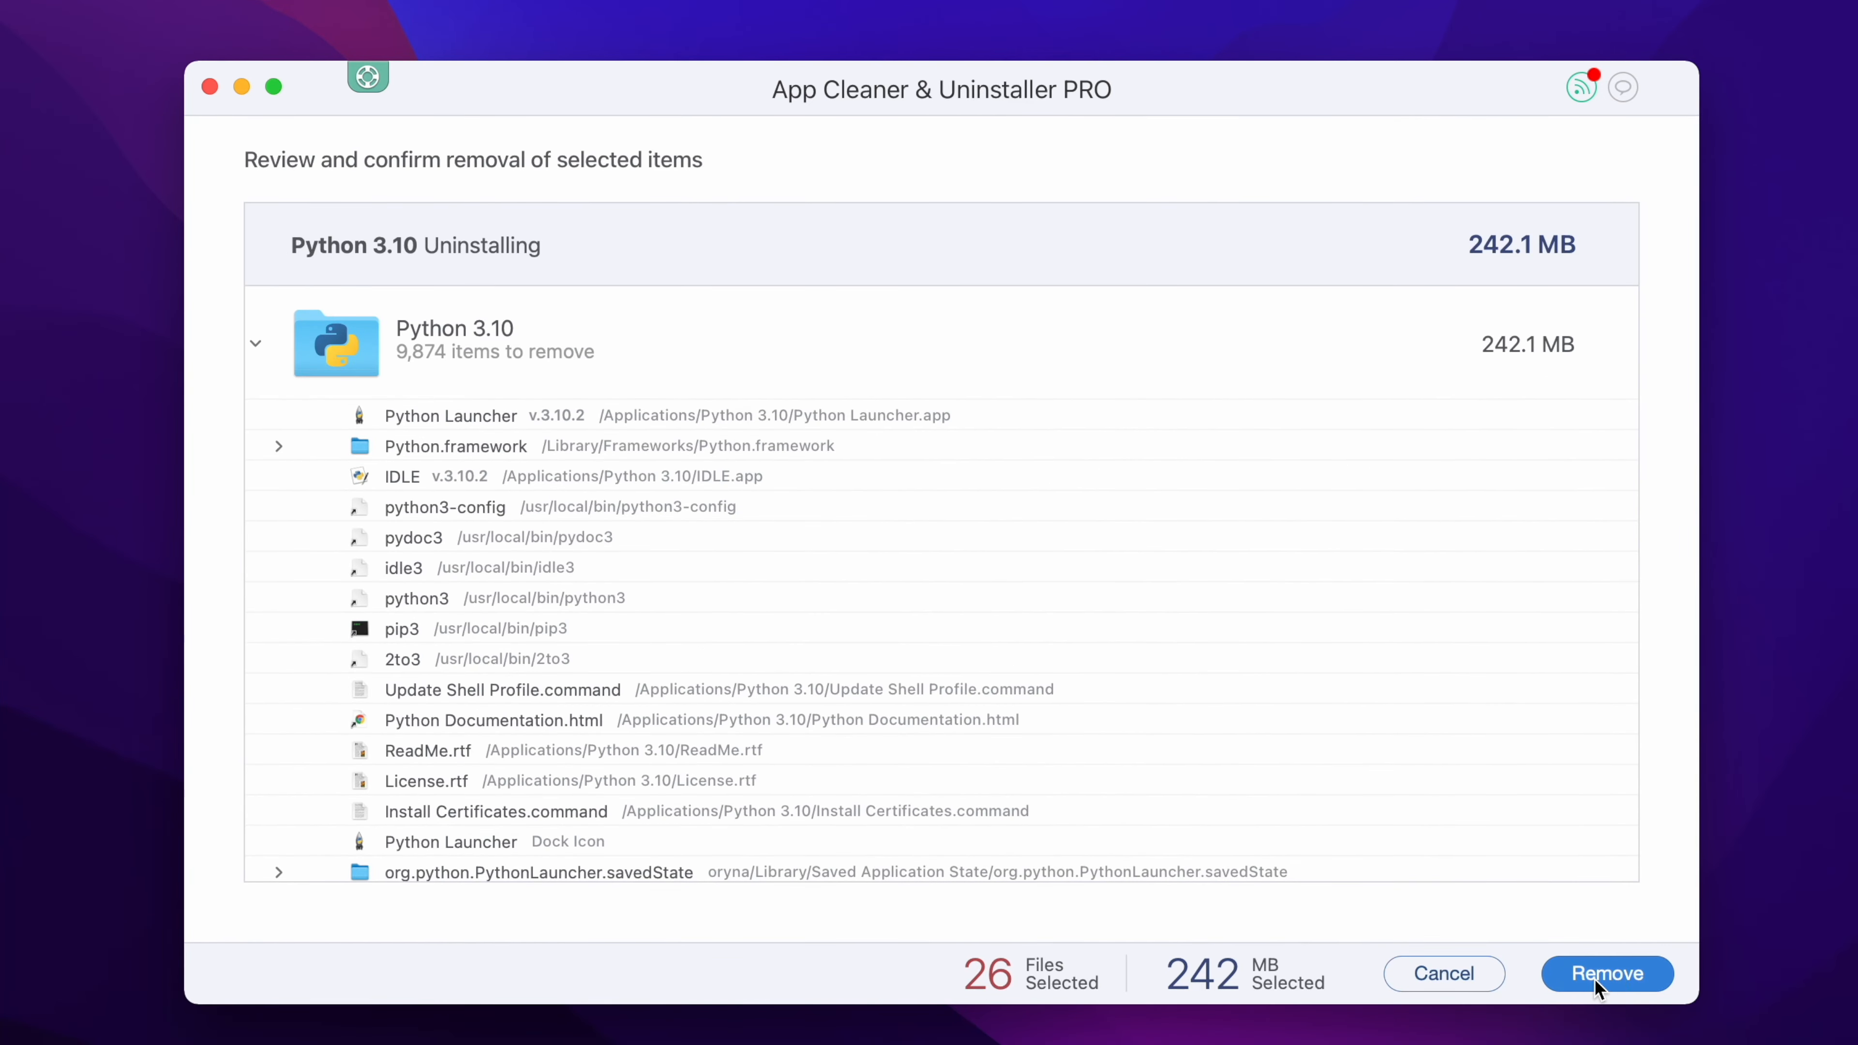
{"action": "left_click", "coordinate": [1606, 972]}
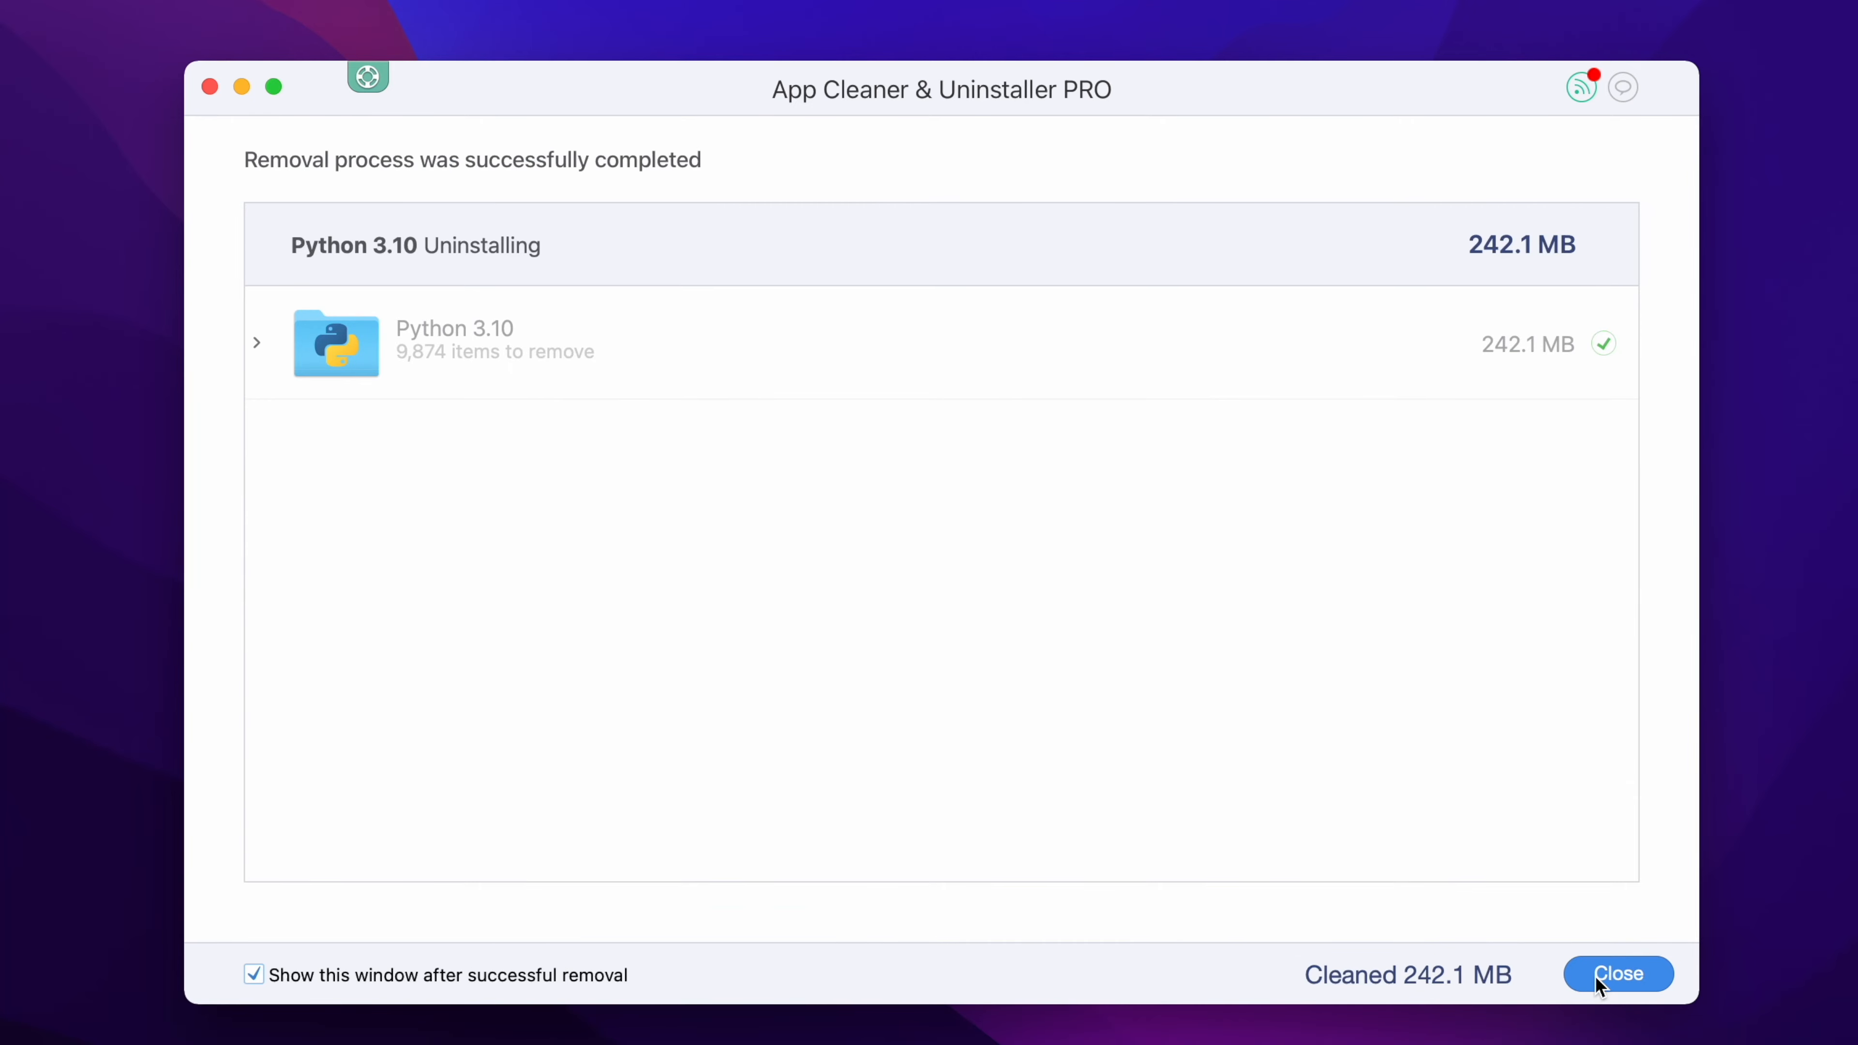